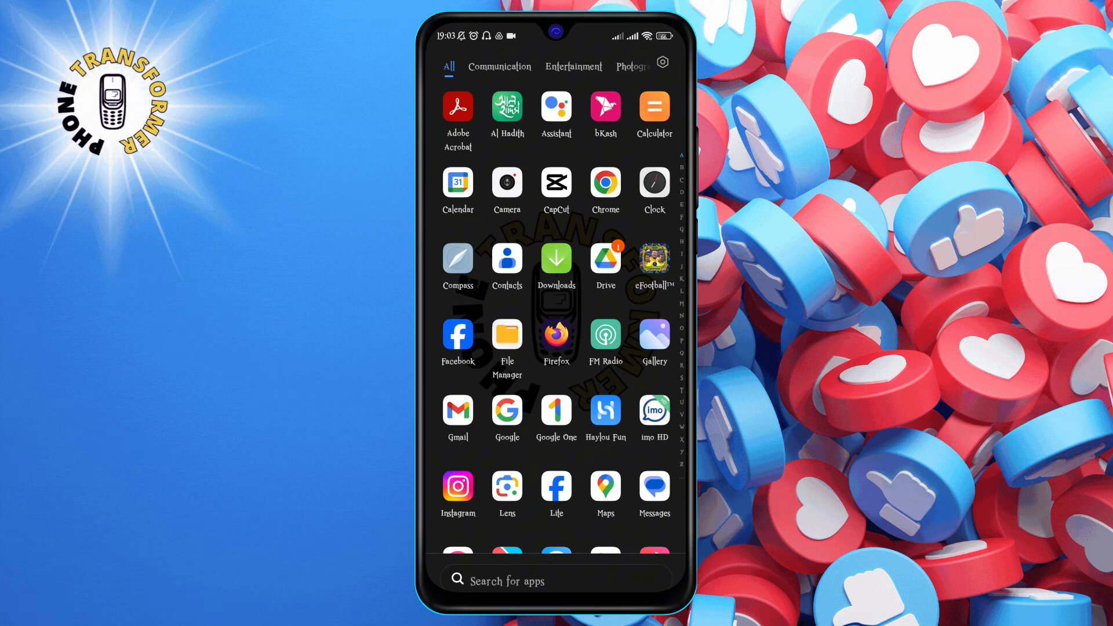
# Launch Chrome from the app drawer to its Google start page.
pyautogui.click(605, 184)
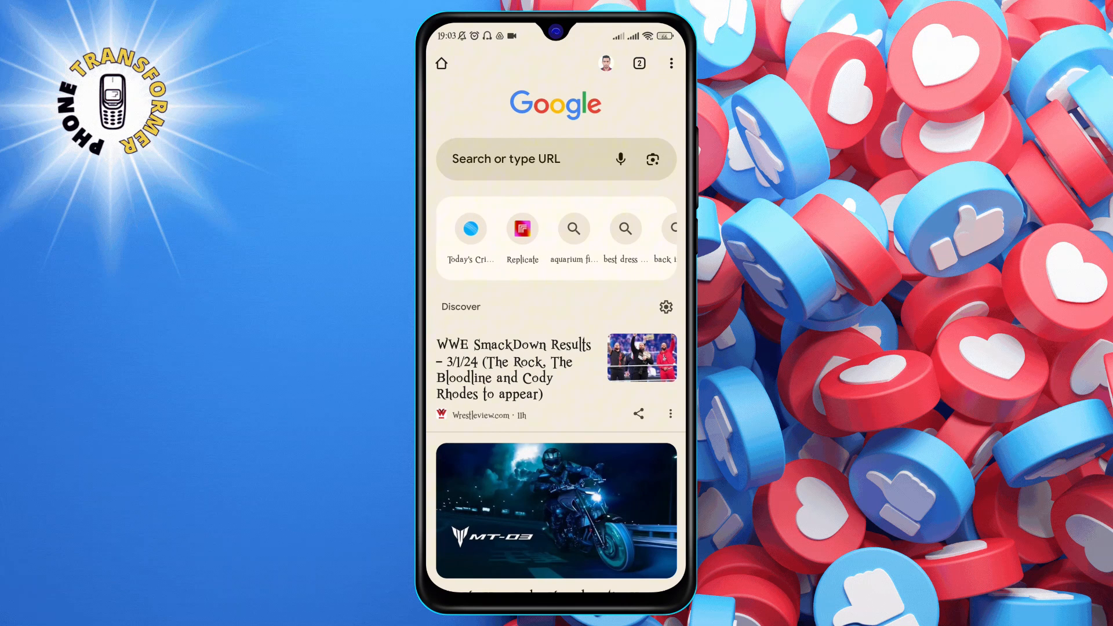
# Reach the Bookmarks page via Chrome's three-dot menu.
pyautogui.click(670, 62)
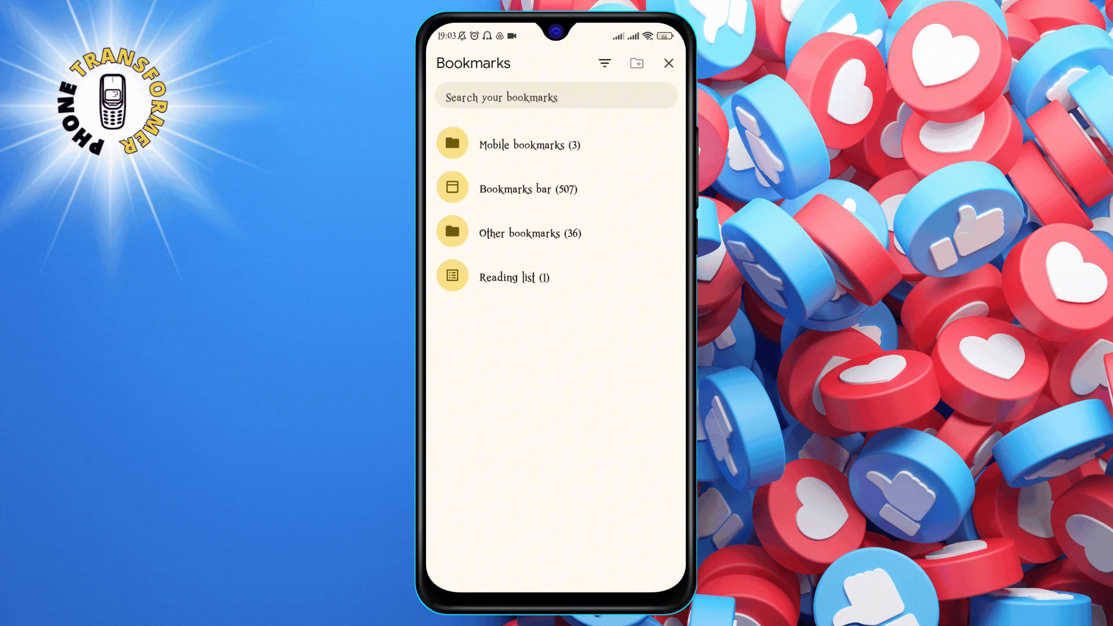
# Delete the 'New Folder' subfolder inside Mobile bookmarks, leaving three bookmarks.
pyautogui.click(529, 145)
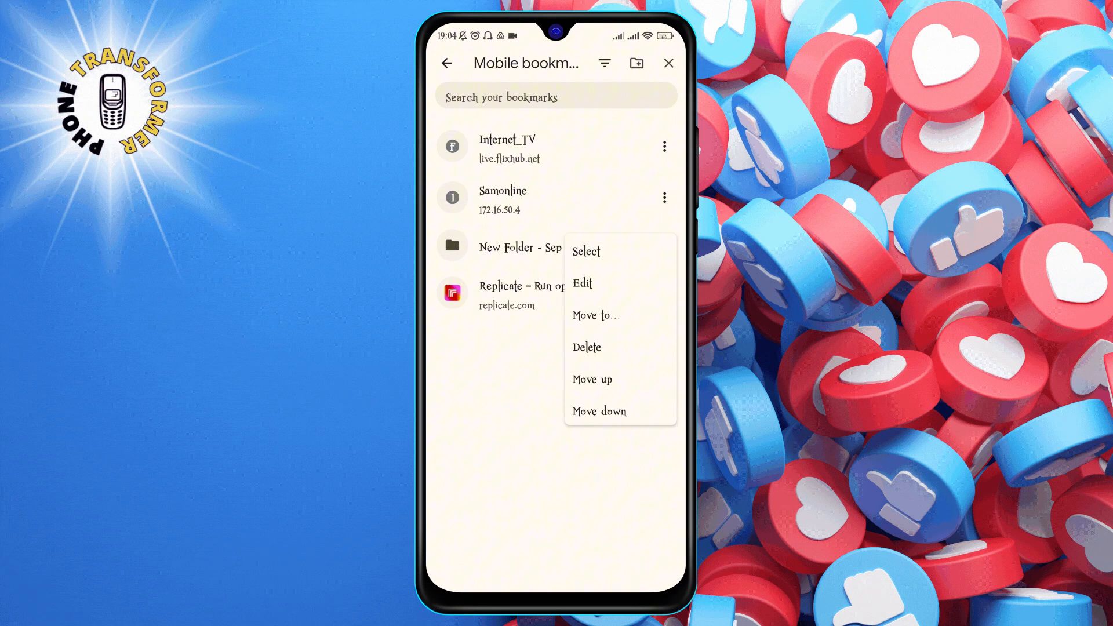
pyautogui.click(587, 347)
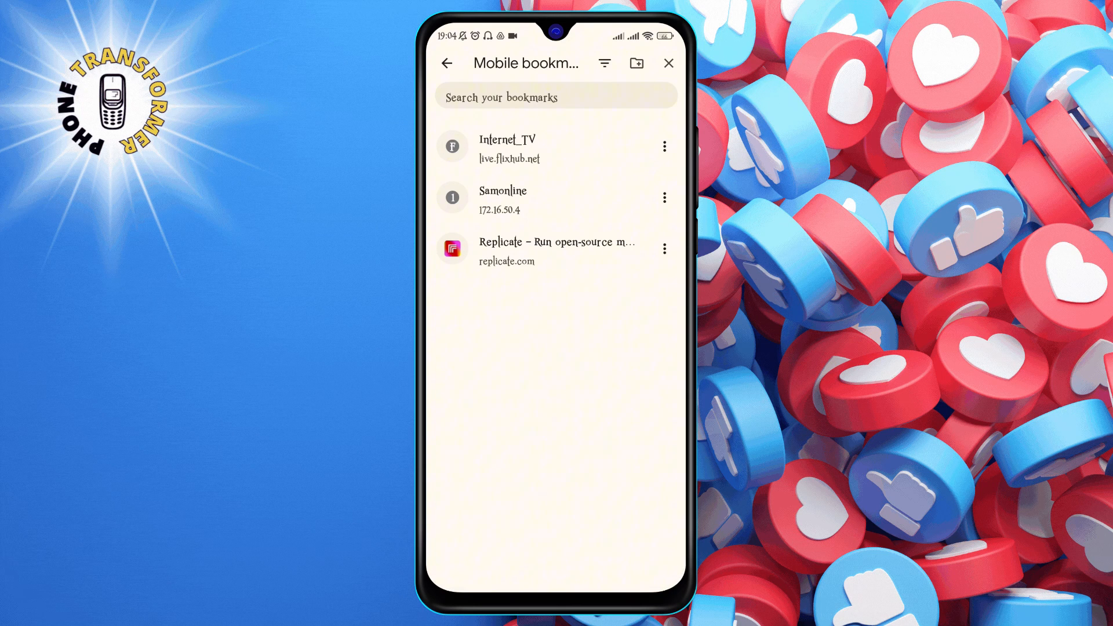
# Select the three remaining bookmarks and delete them, emptying Mobile bookmarks.
pyautogui.click(555, 252)
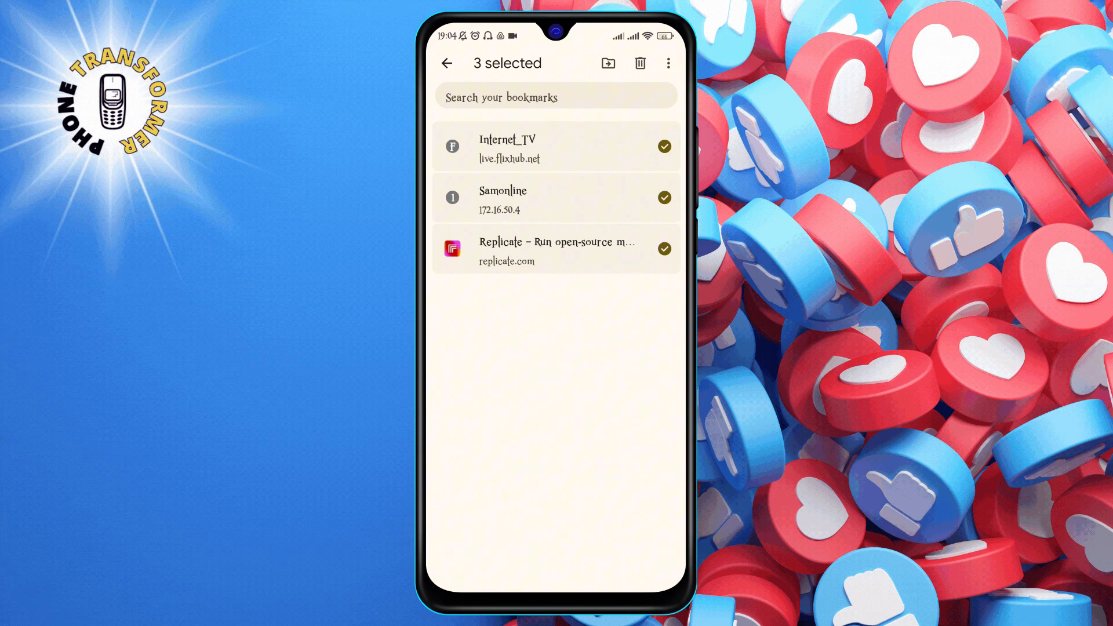
pyautogui.click(639, 63)
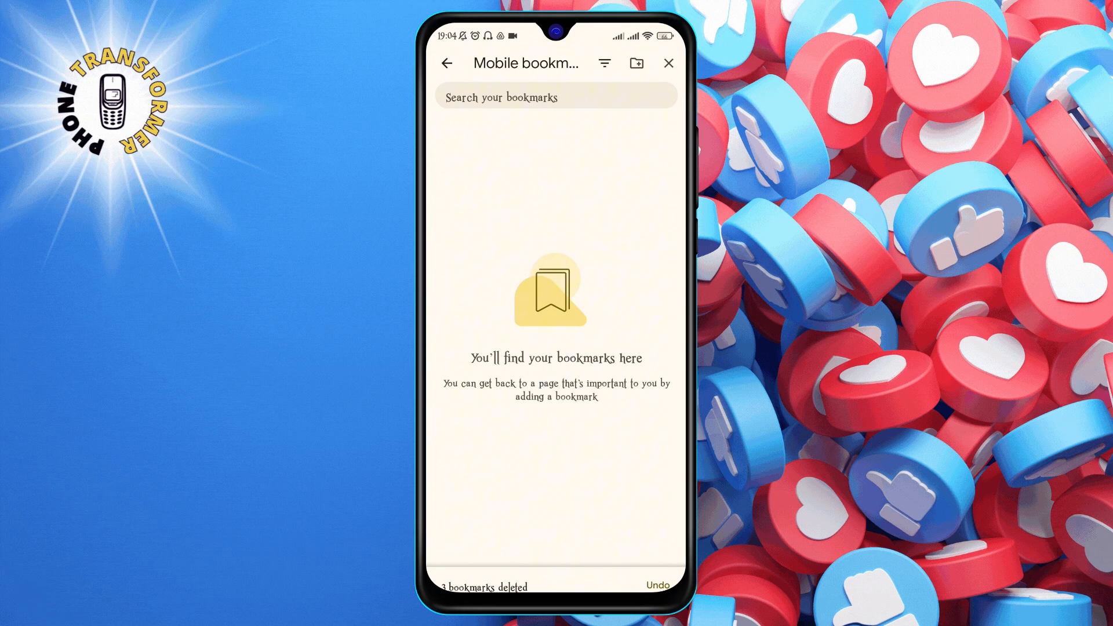